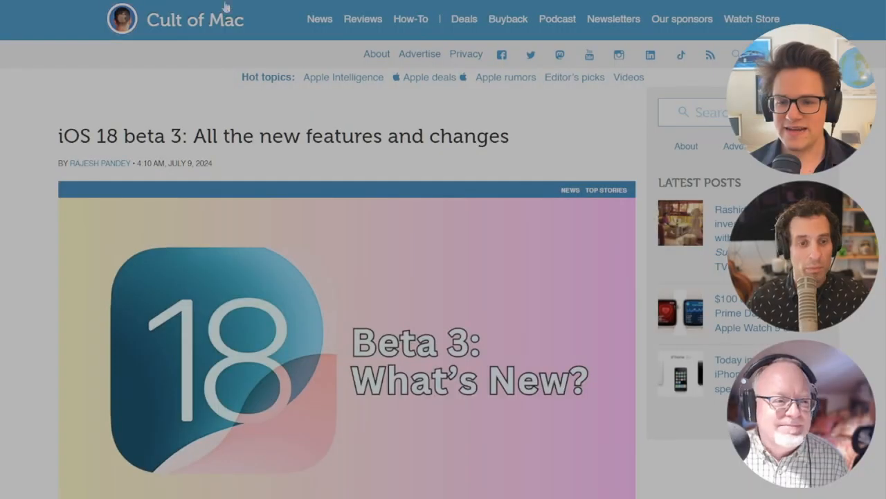
- Scroll down the iOS 18 beta 3 article through the dynamic wallpapers coverage
scroll(down, 3)
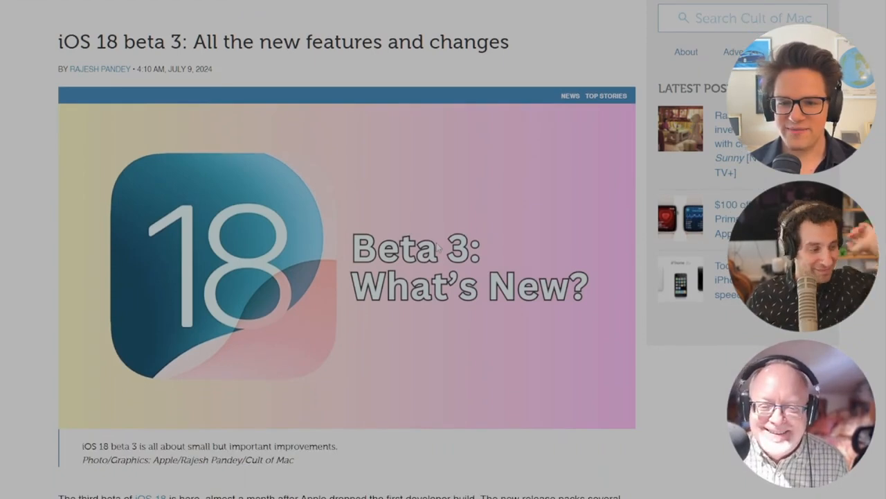
scroll(down, 3)
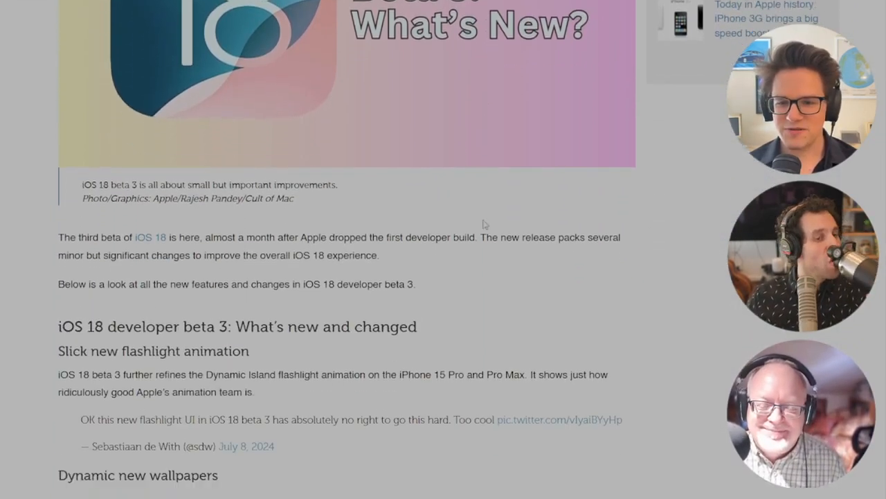
scroll(down, 3)
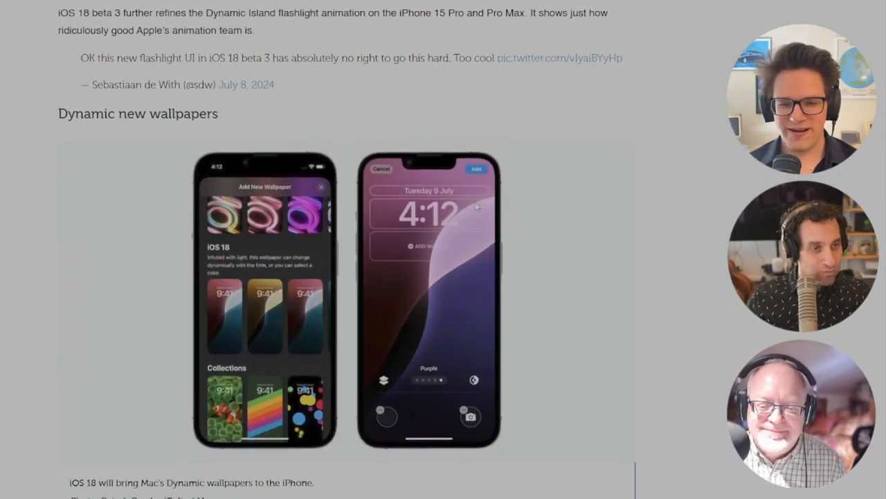
scroll(down, 3)
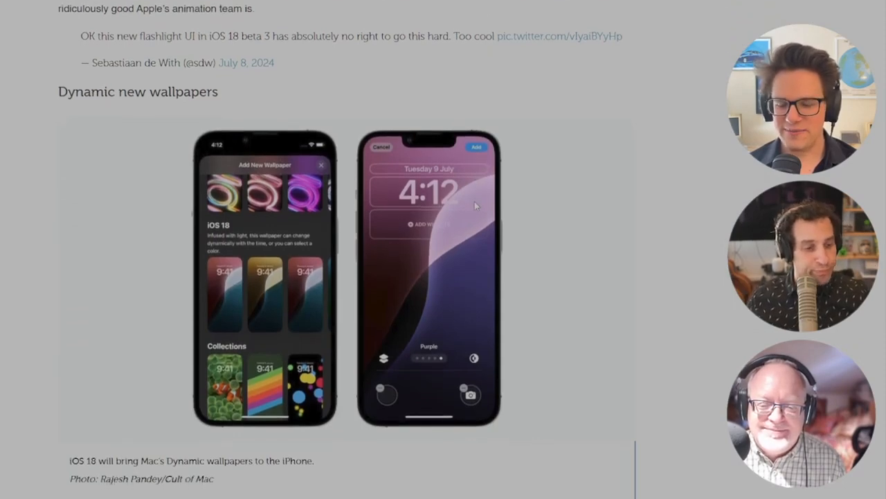
scroll(down, 3)
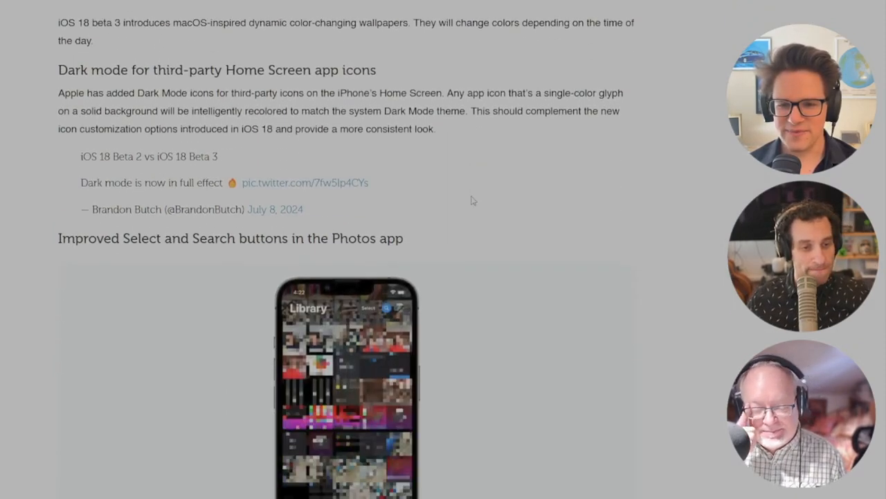
scroll(down, 3)
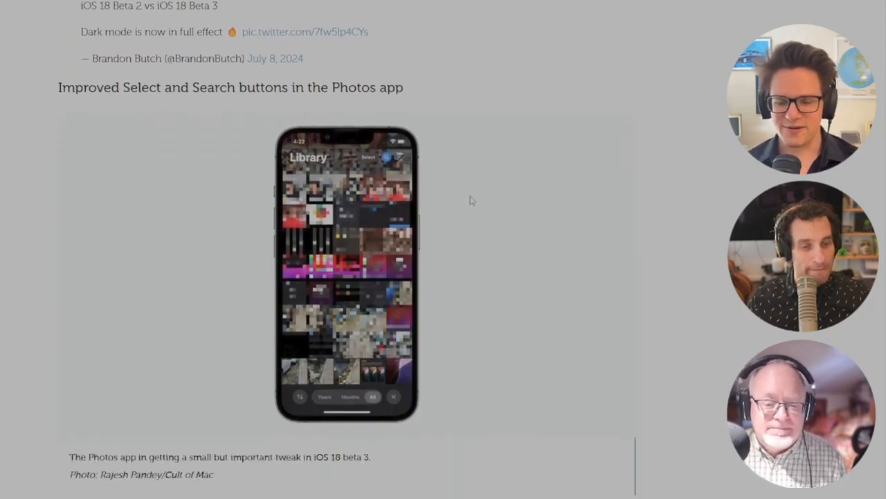
scroll(down, 3)
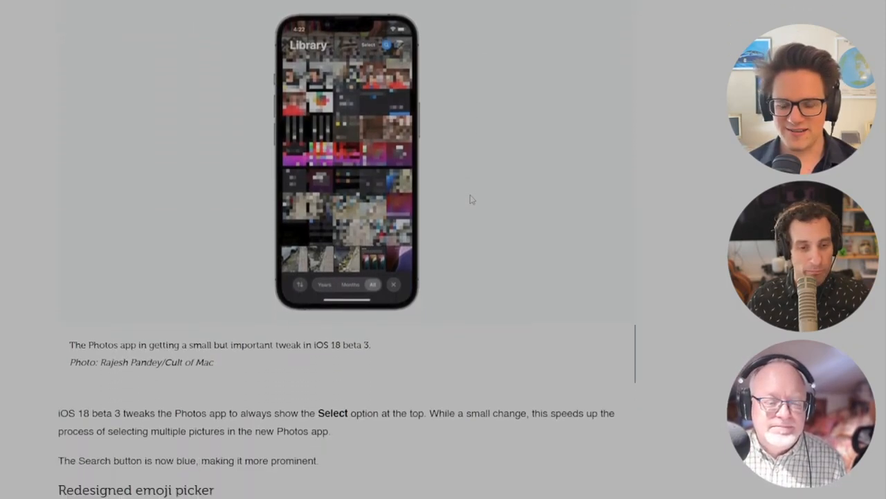
scroll(down, 3)
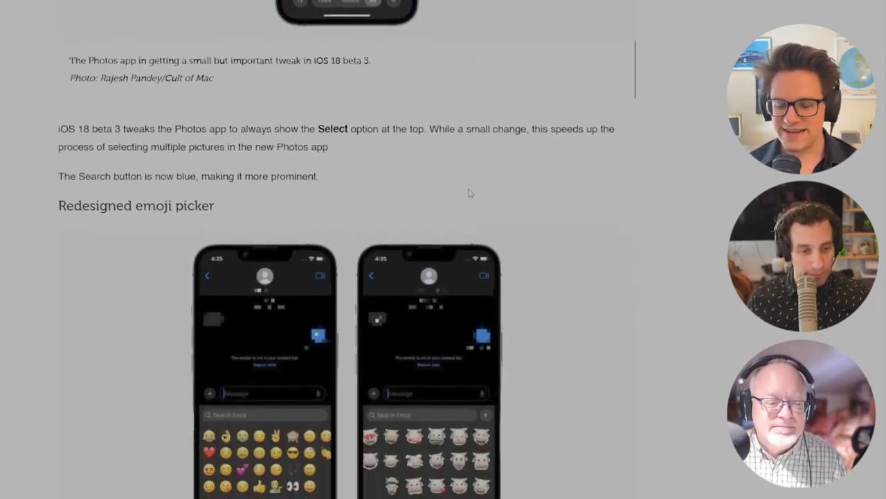
scroll(down, 3)
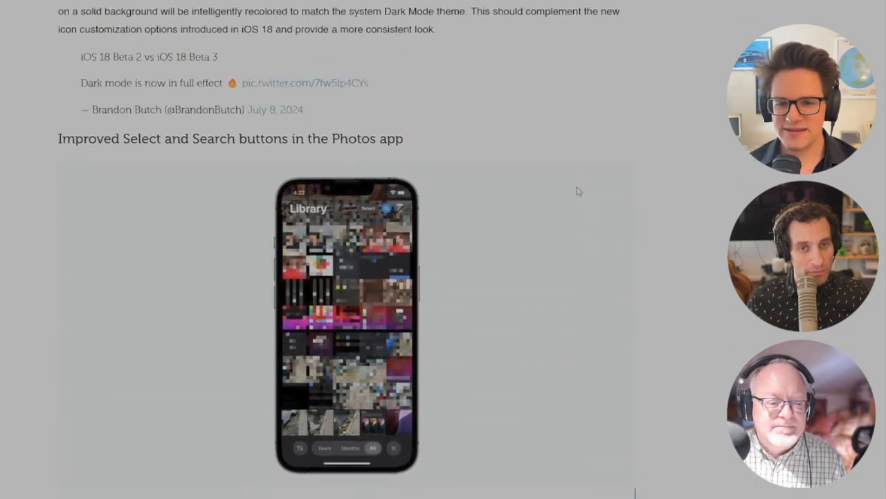
- Scroll back briefly, then down to the dark mode for third-party Home Screen app icons section
scroll(up, 3)
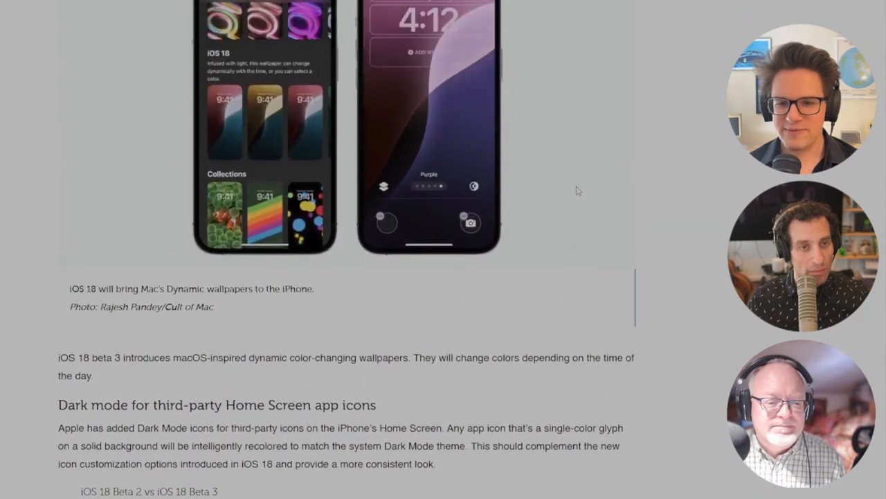
scroll(down, 3)
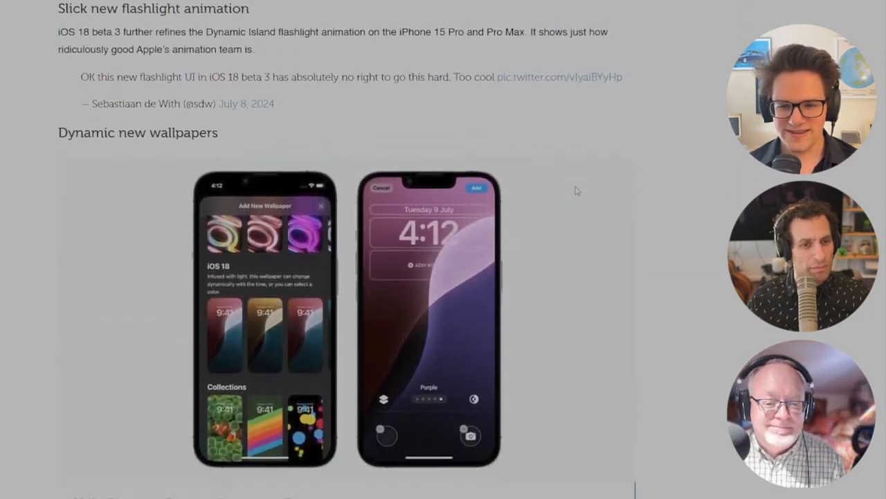
scroll(down, 3)
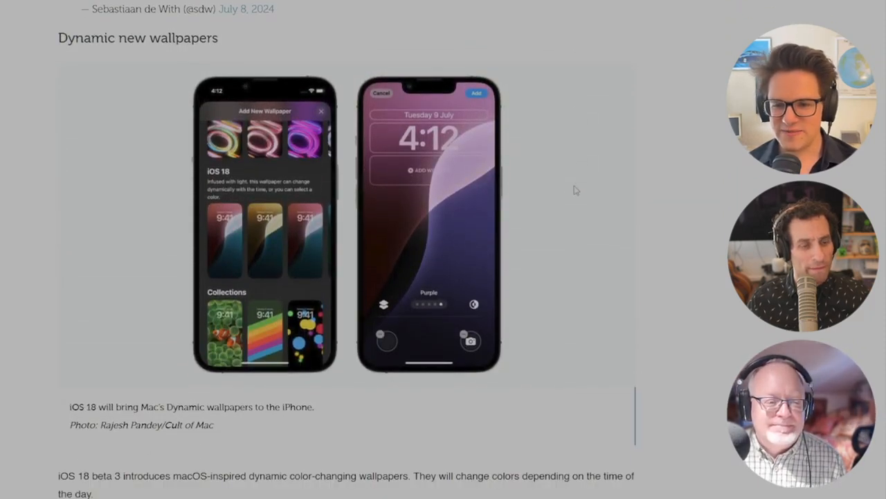
mouse_move(565, 192)
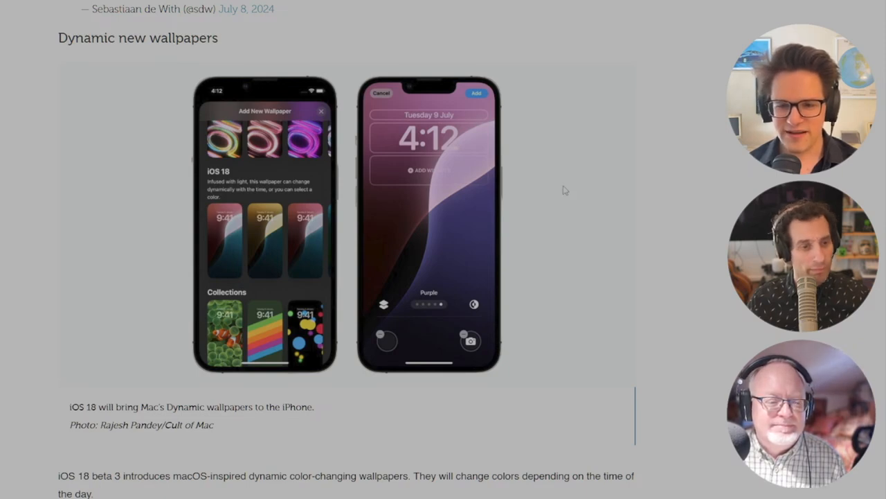
scroll(down, 3)
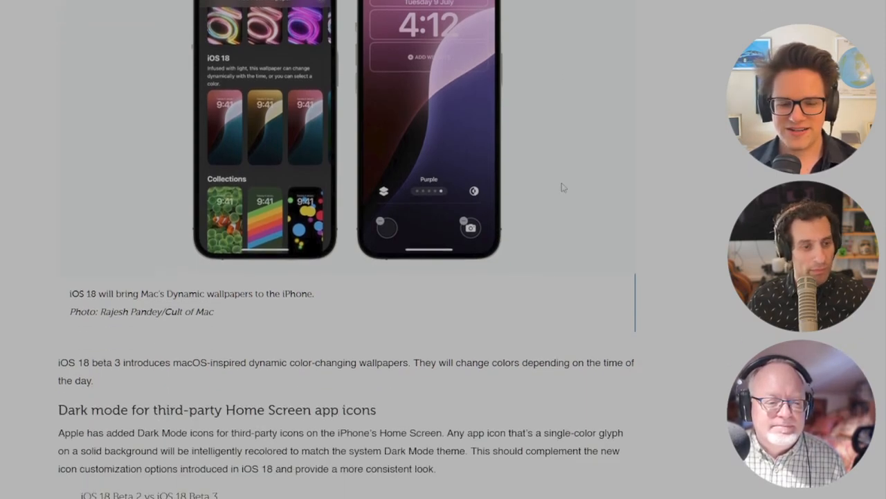
scroll(down, 3)
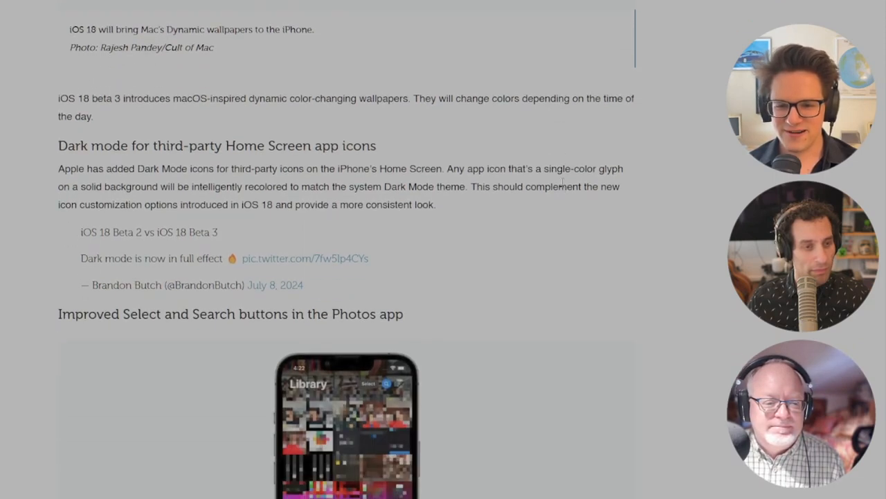
mouse_move(261, 286)
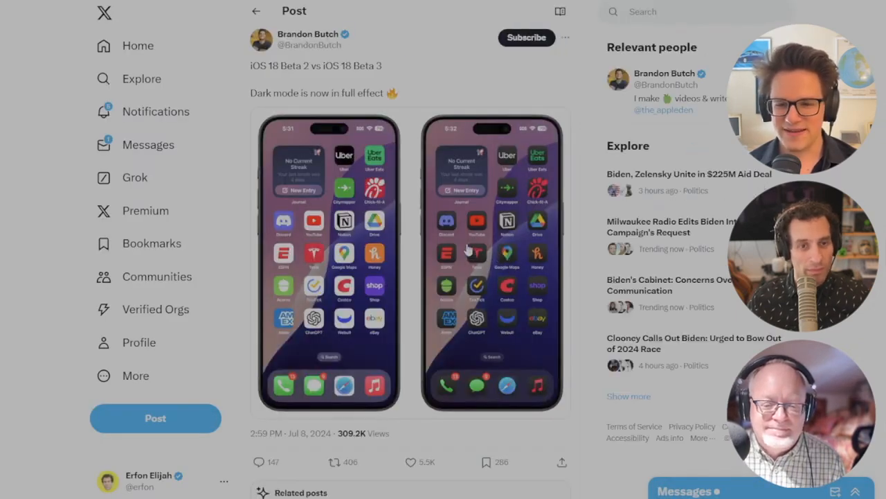
mouse_move(474, 248)
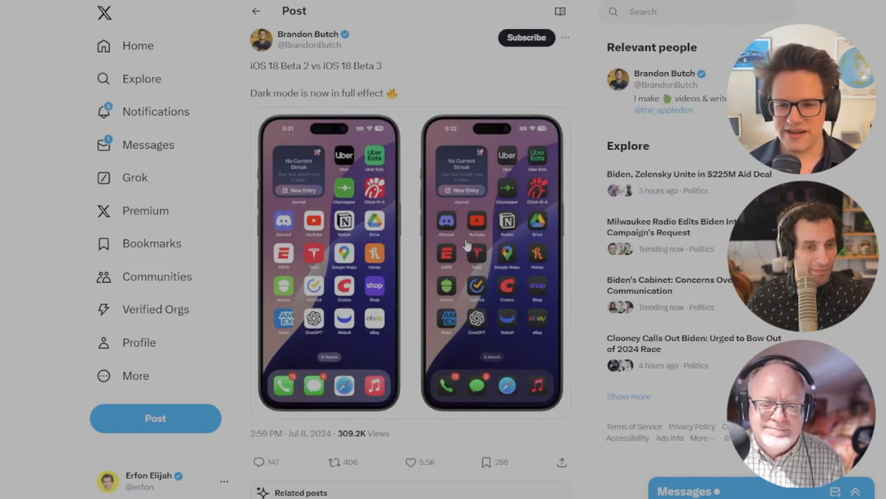
mouse_move(508, 196)
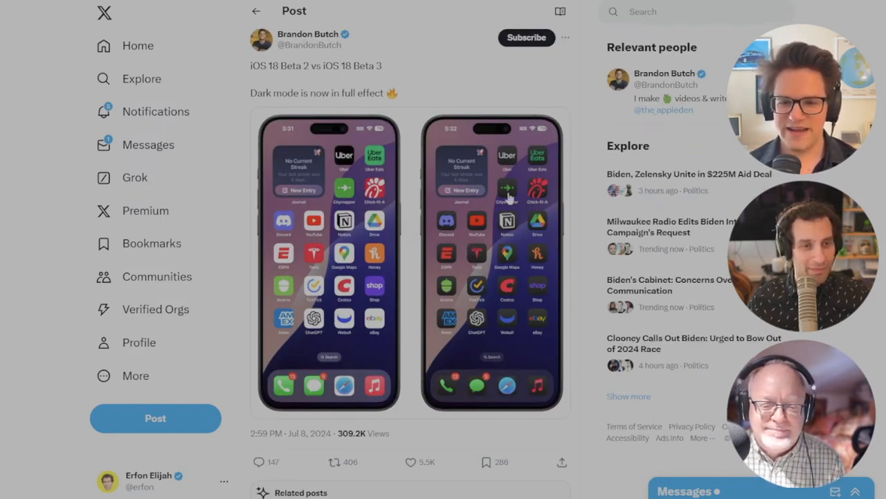
- Open the embedded pic.twitter.com post comparing iOS 18 Beta 2 and Beta 3 dark-mode icons
click(506, 194)
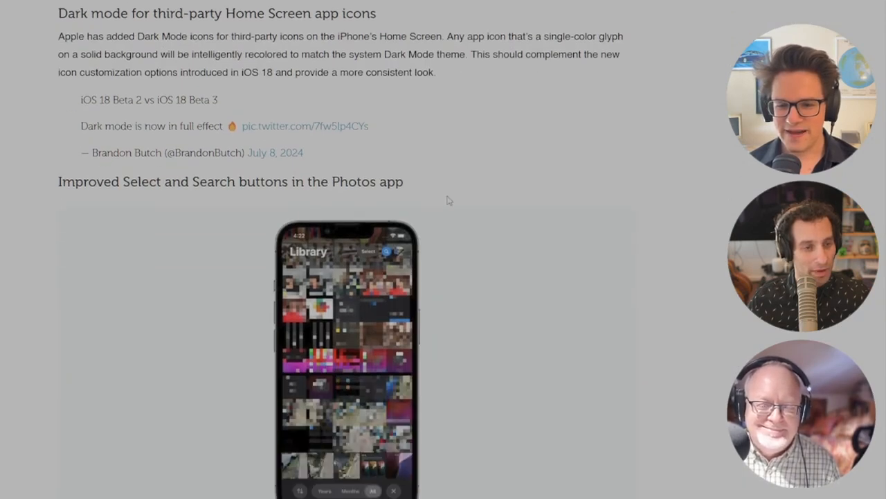
scroll(down, 3)
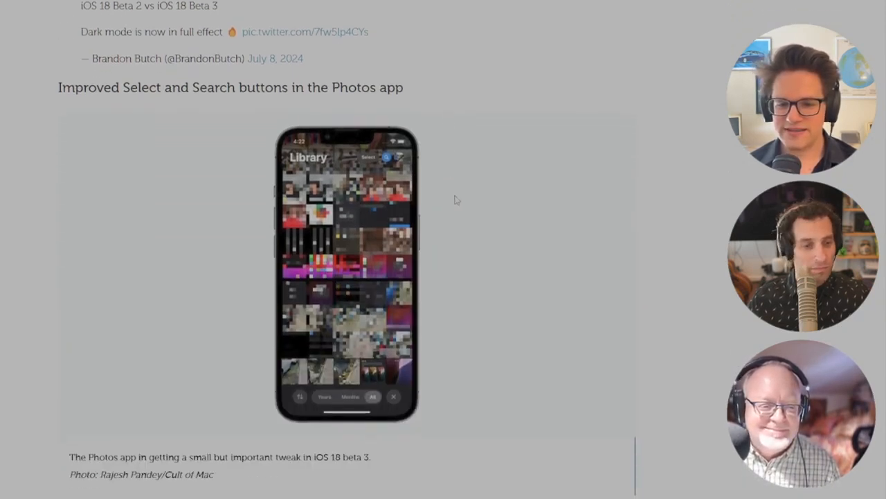
scroll(down, 3)
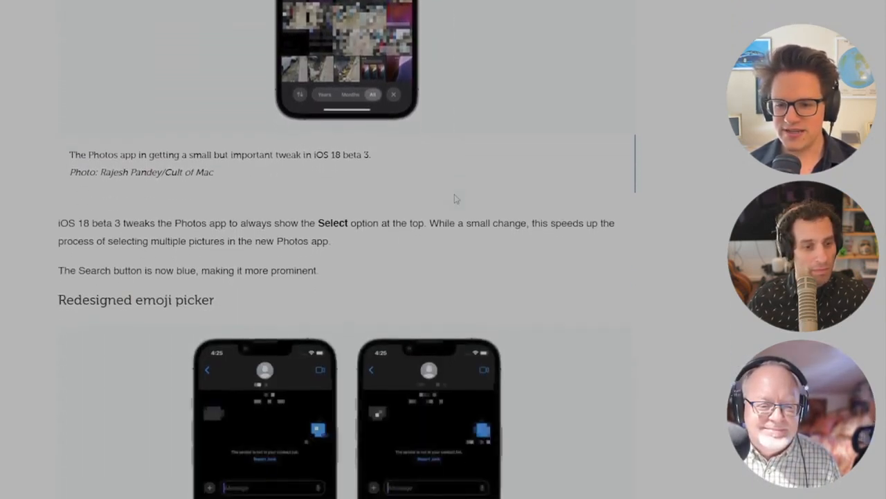
scroll(down, 3)
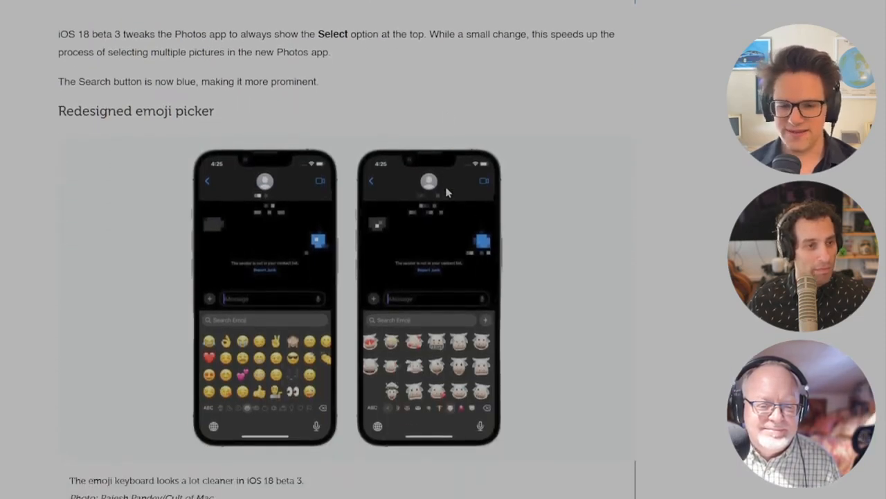
scroll(down, 3)
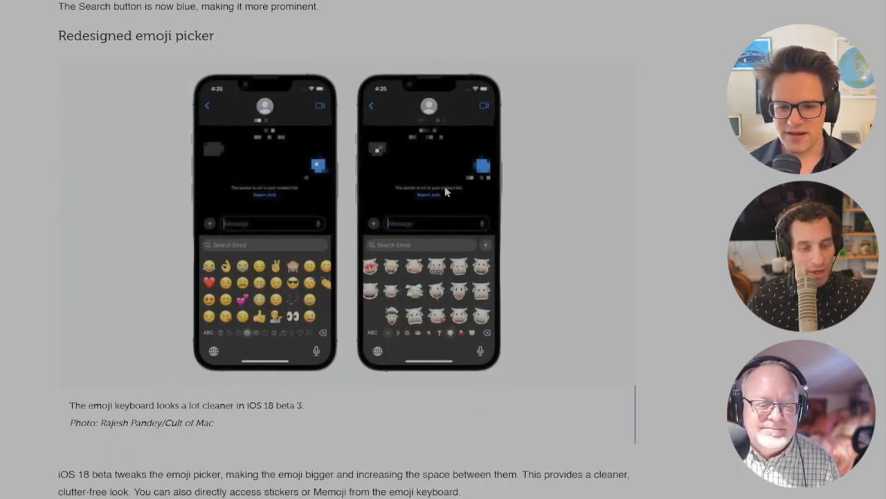
scroll(down, 3)
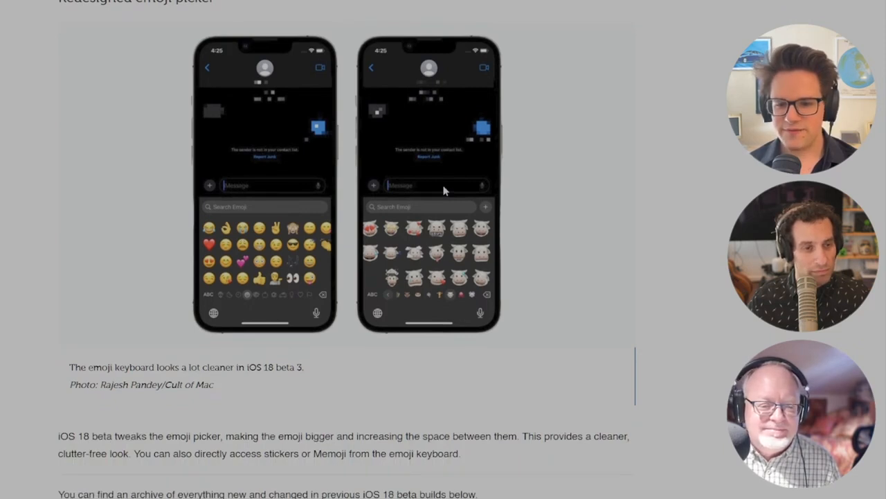
scroll(down, 3)
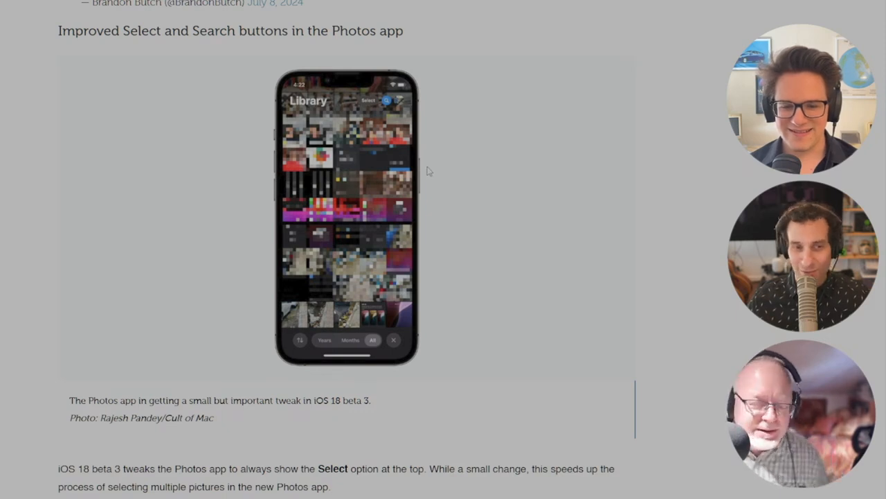
mouse_move(710, 128)
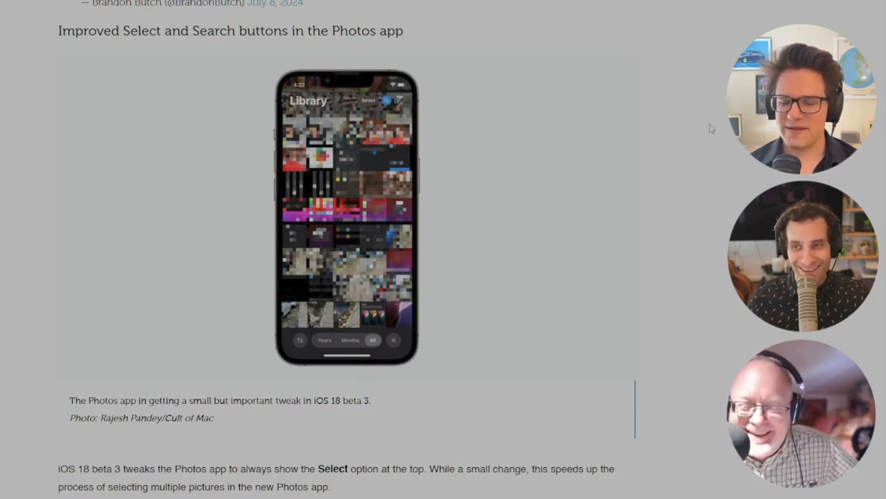
mouse_move(721, 143)
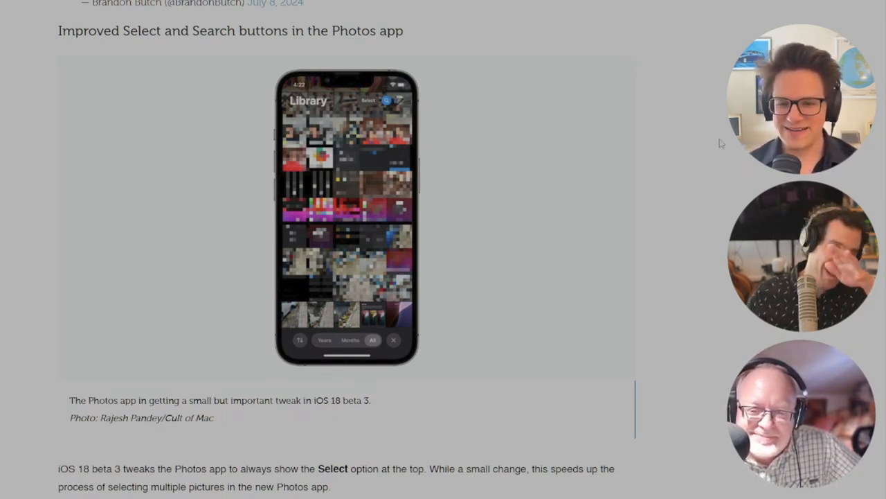
mouse_move(742, 175)
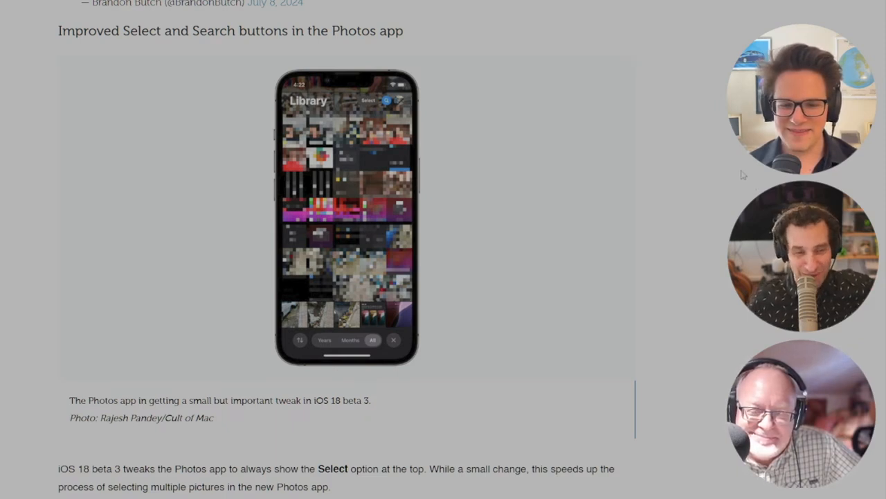
mouse_move(734, 160)
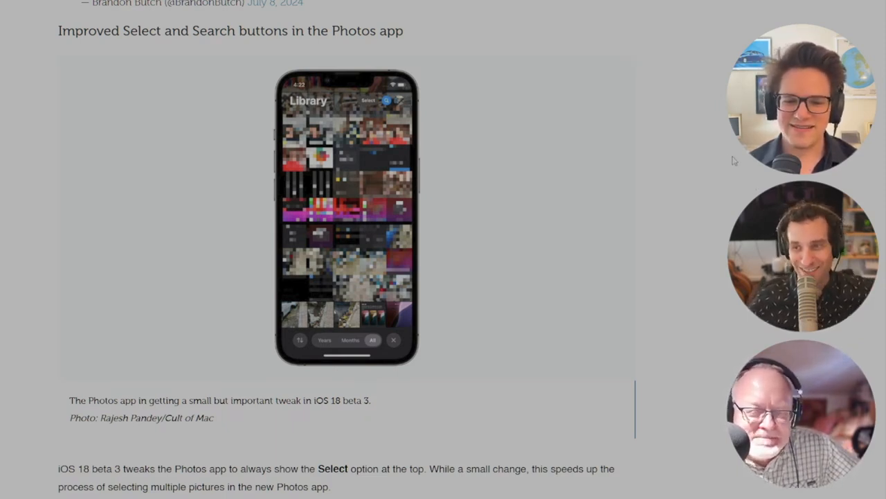
mouse_move(727, 197)
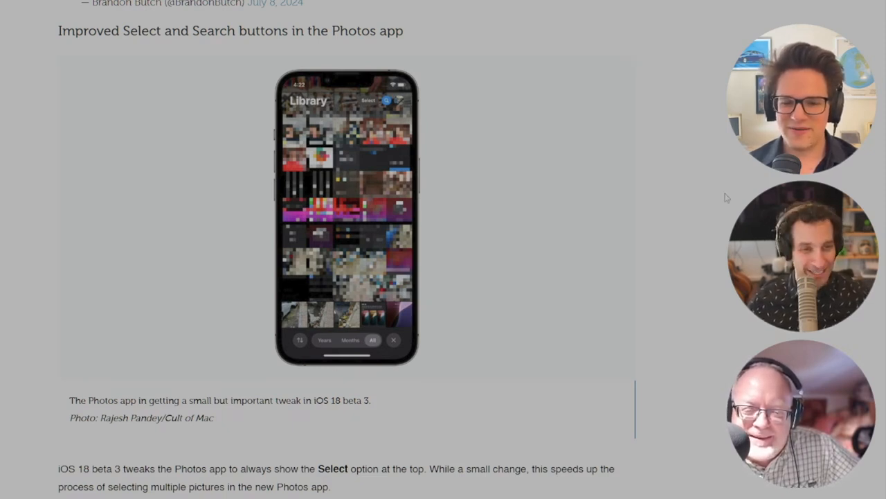
mouse_move(746, 200)
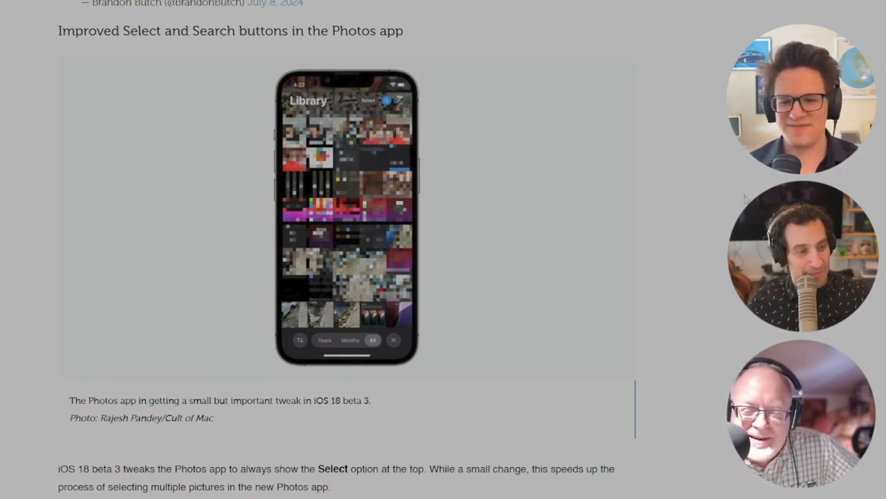
- Scroll past the emoji picker into the beta 2 'Easily add new passwords' section
scroll(down, 3)
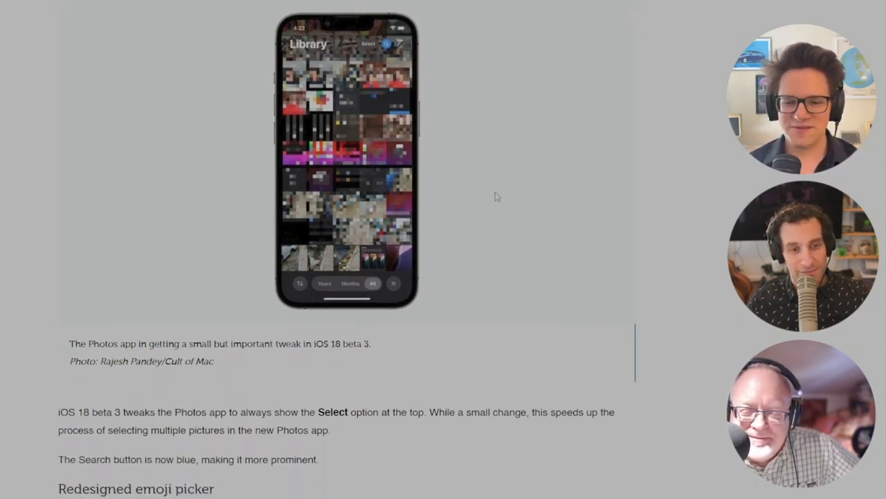
scroll(down, 3)
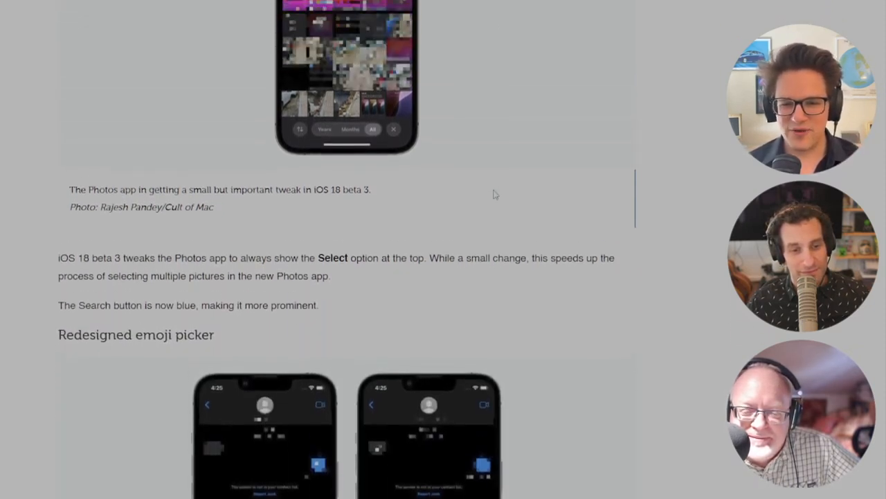
scroll(down, 3)
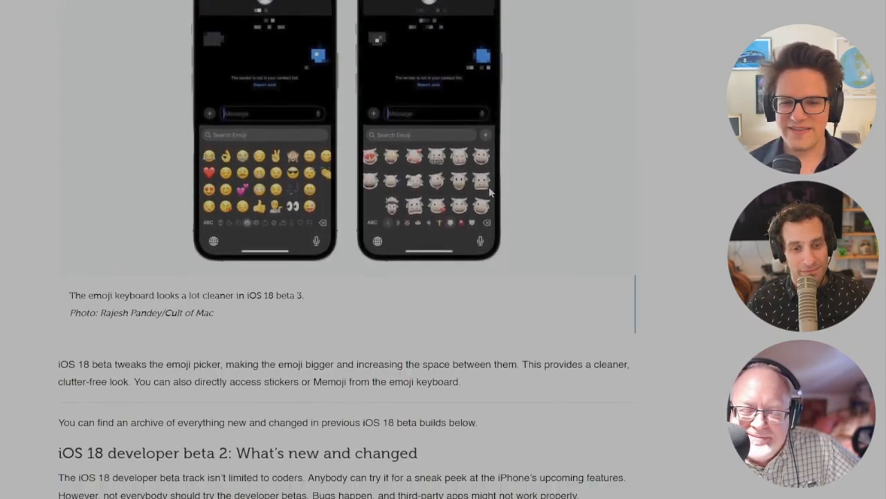
scroll(down, 3)
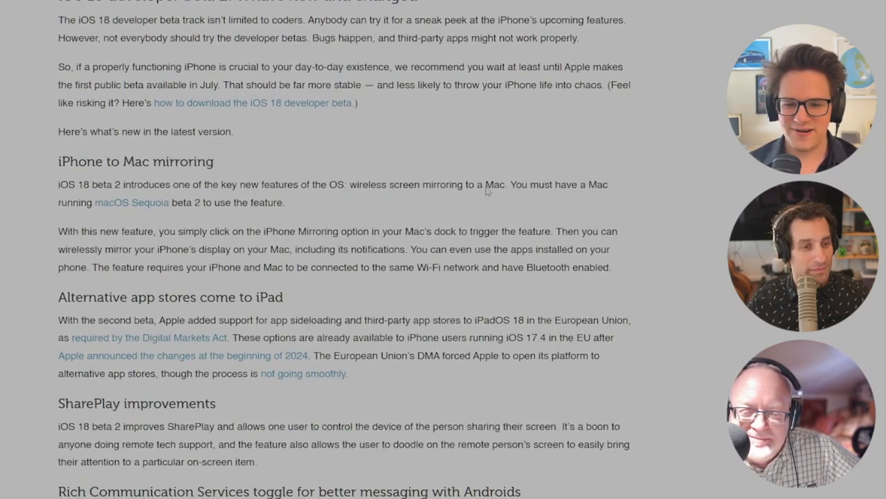
scroll(down, 3)
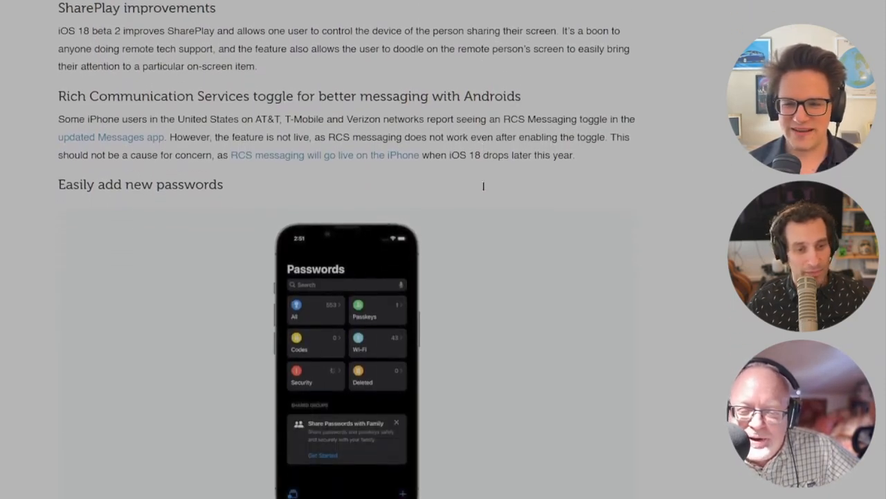
scroll(down, 3)
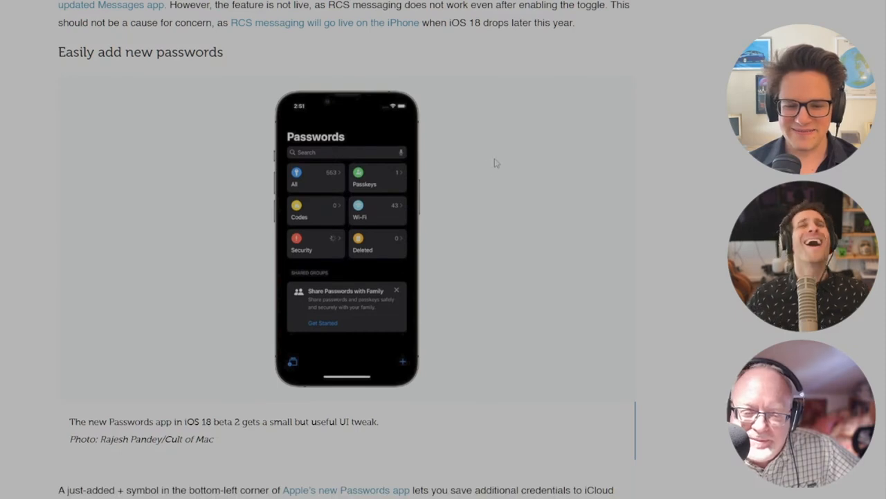